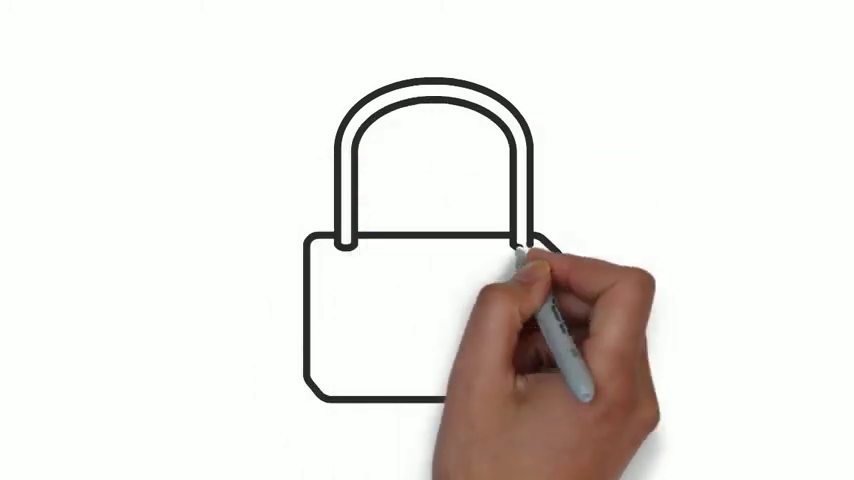
mouse_move(440, 330)
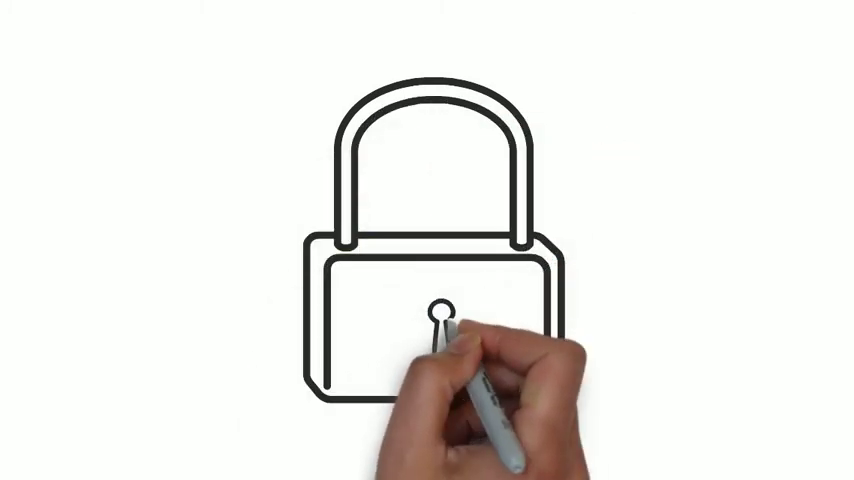